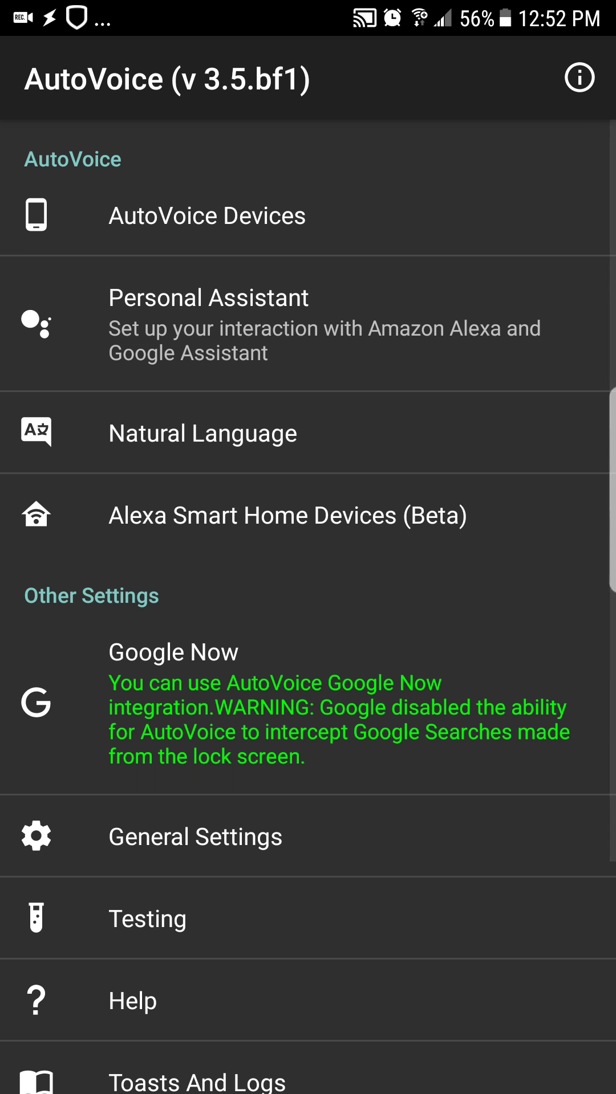
View the example Alexa voice commands for the cab lights virtual device
click(286, 515)
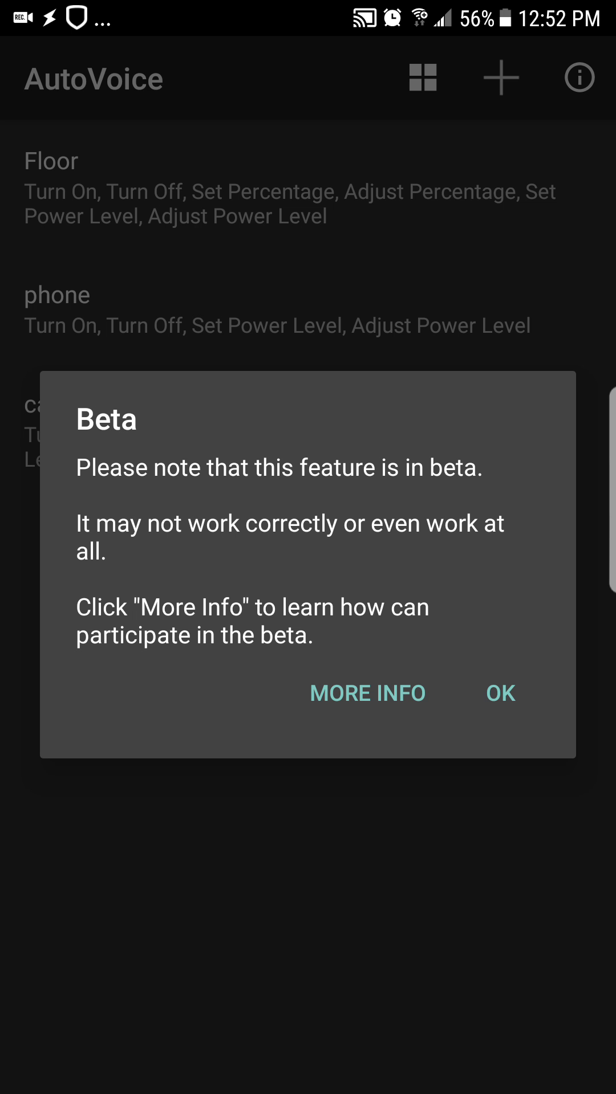
click(500, 693)
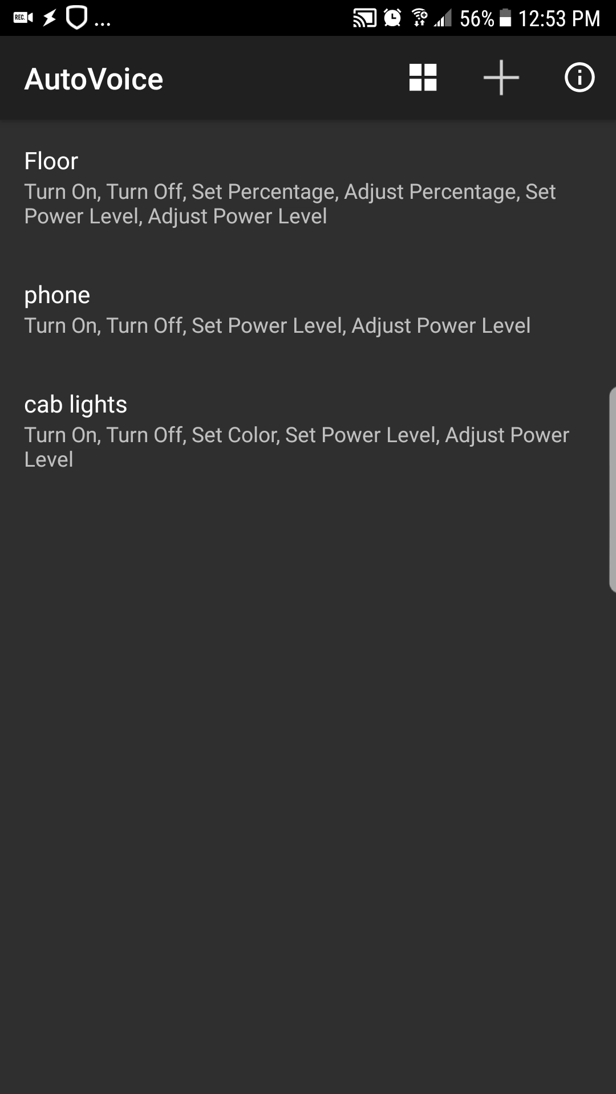
click(75, 405)
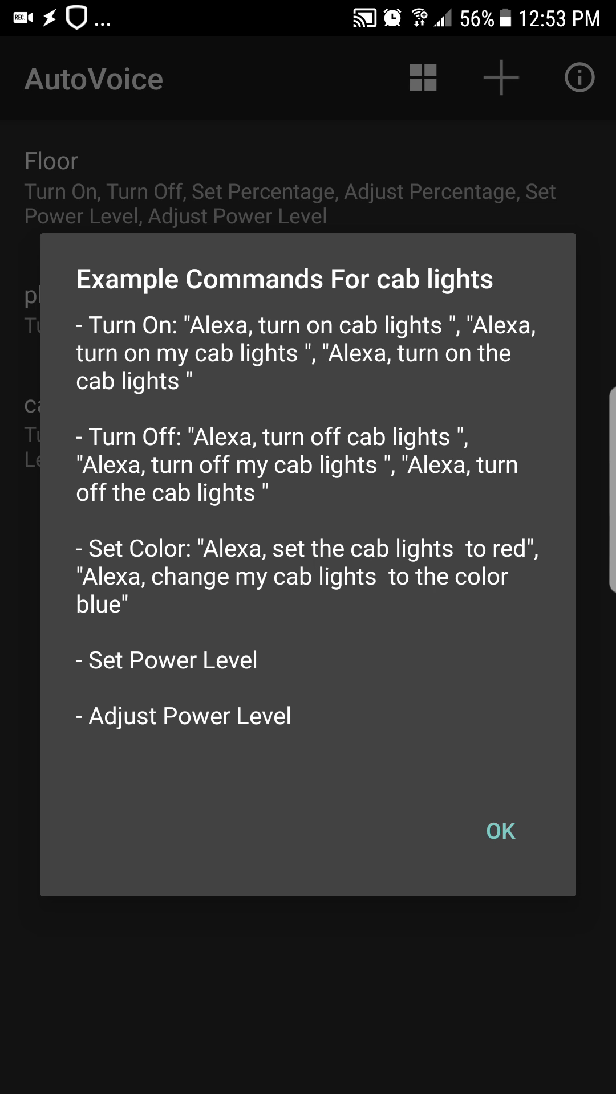
click(500, 831)
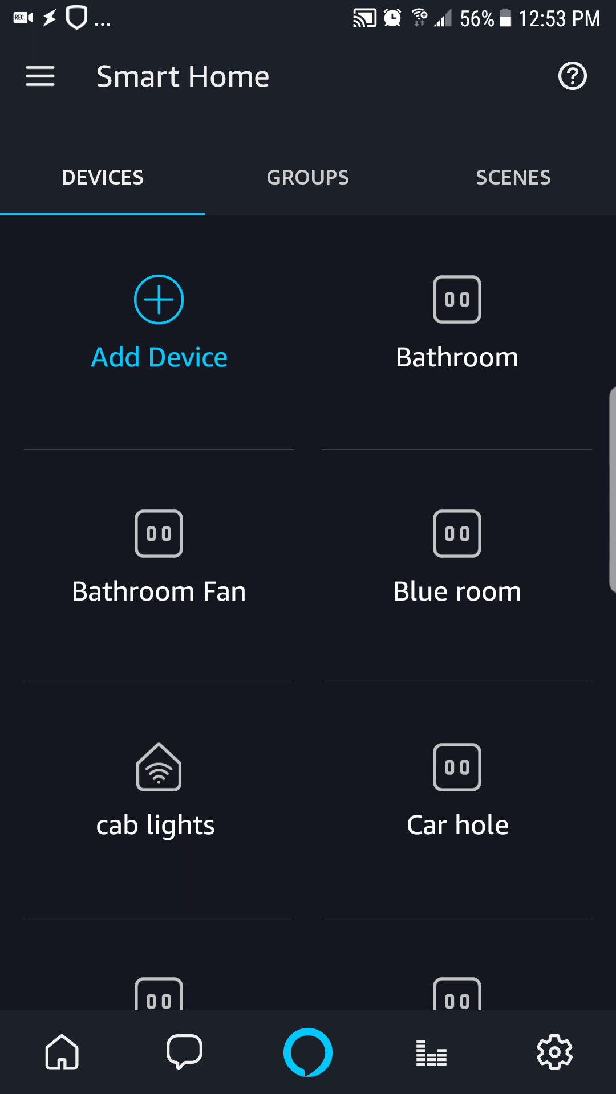
scroll(down, 3)
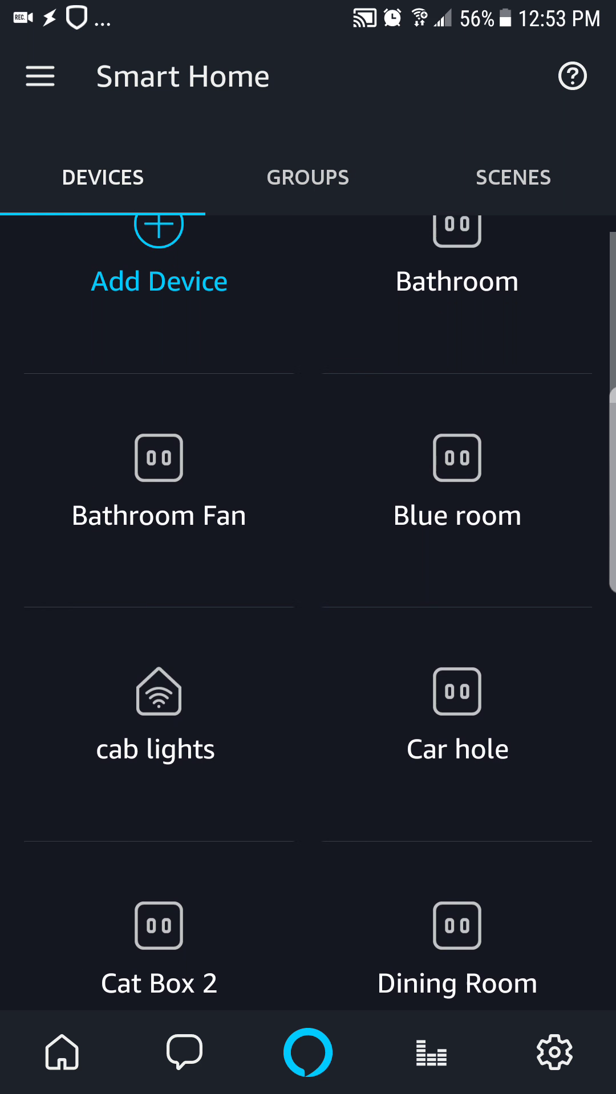
click(155, 711)
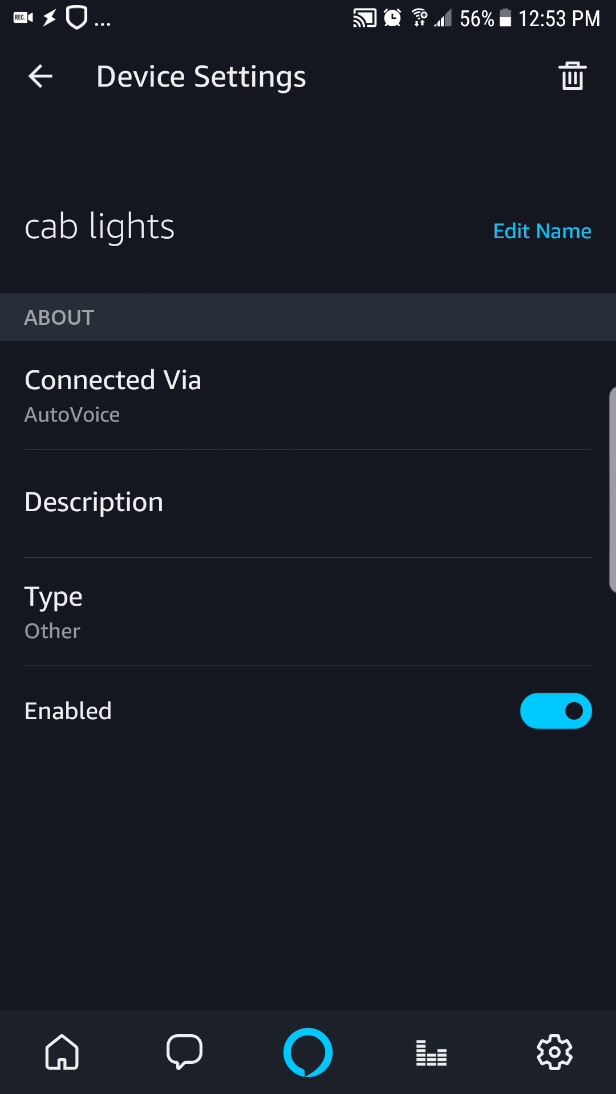
click(39, 75)
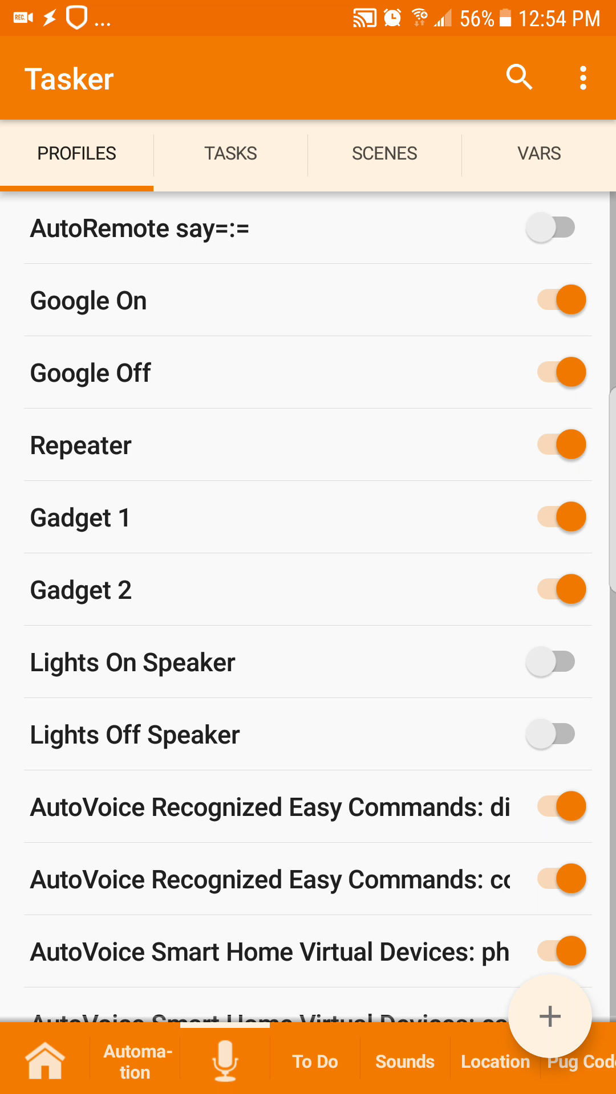
Open the task of the AutoVoice cab lights Set Color profile
scroll(down, 3)
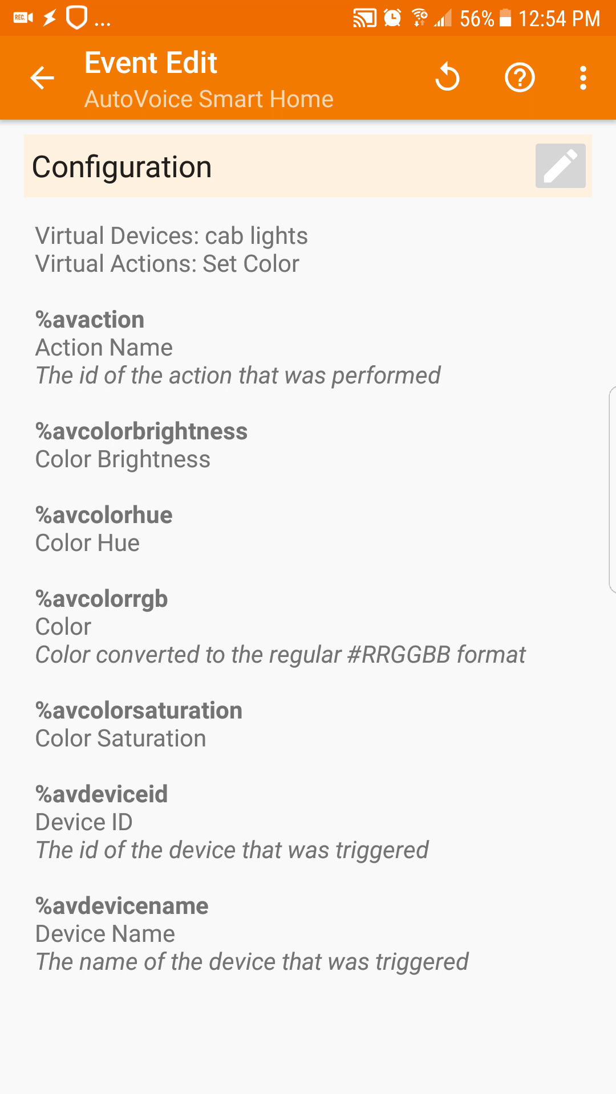
click(41, 77)
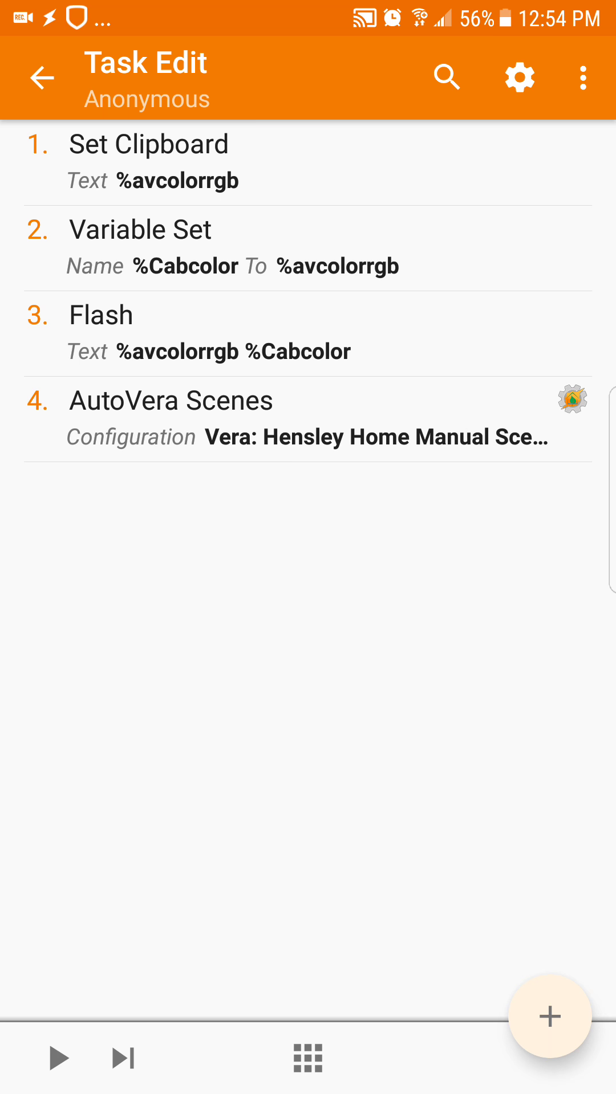
Set the AutoVera Scenes action's manual scene name to %avcolorrgb and save
click(168, 419)
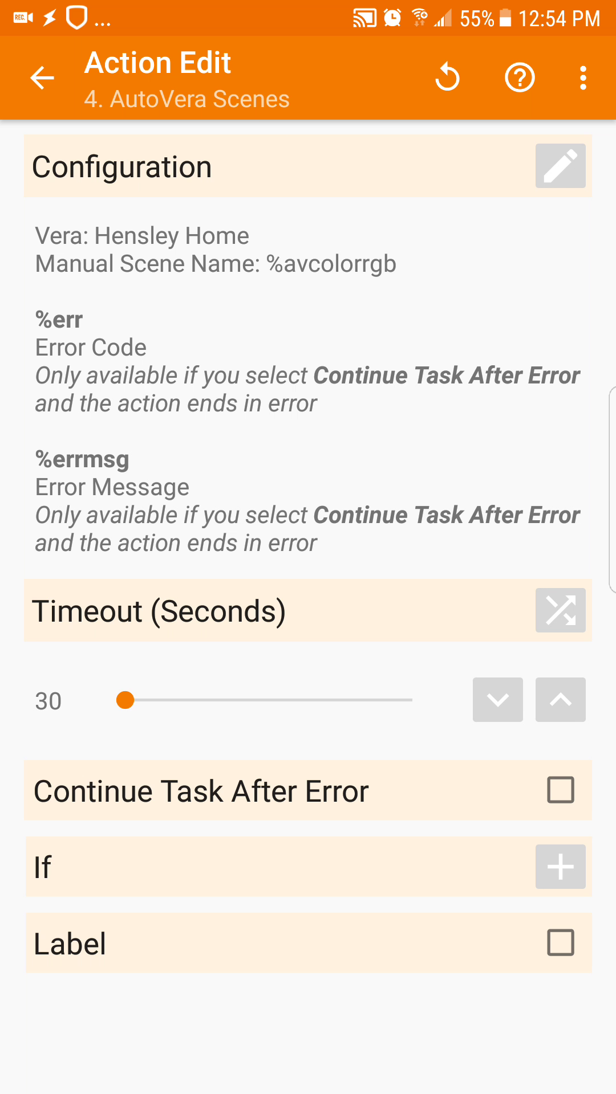
click(559, 165)
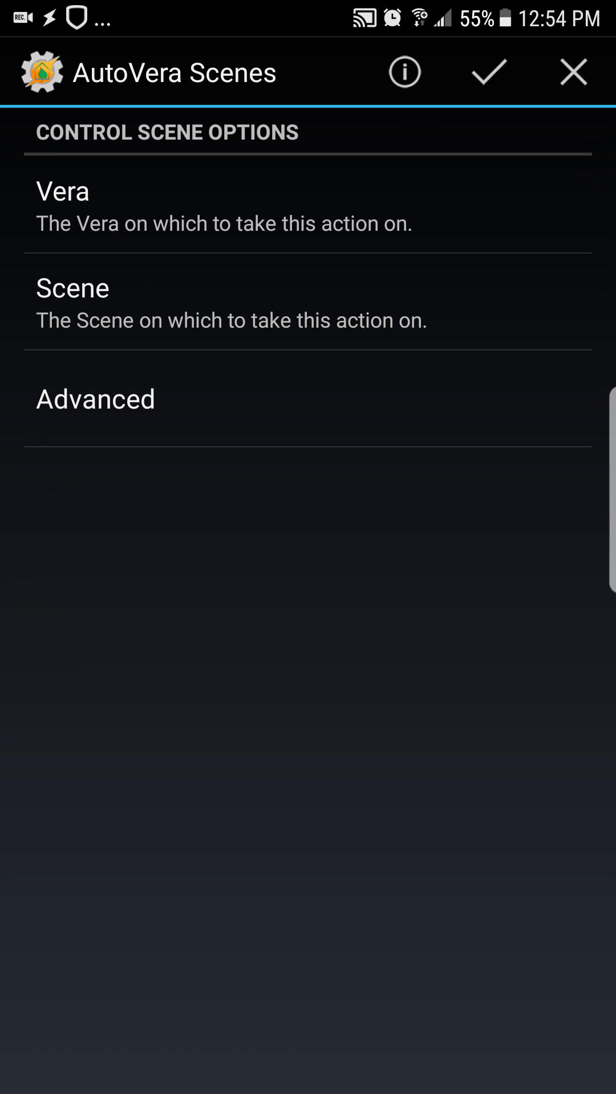
click(95, 399)
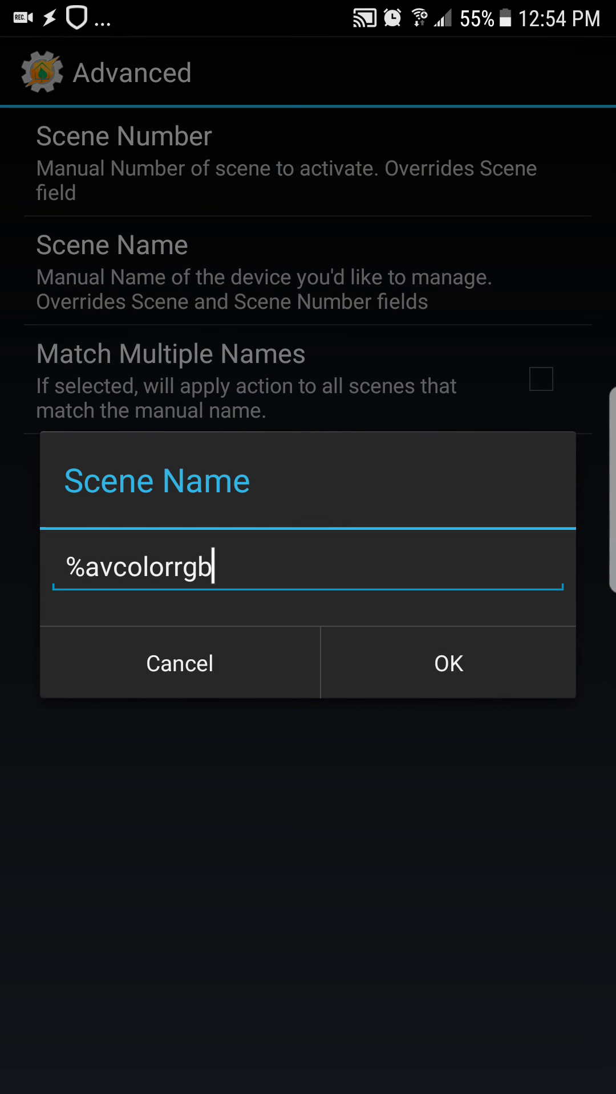
click(307, 565)
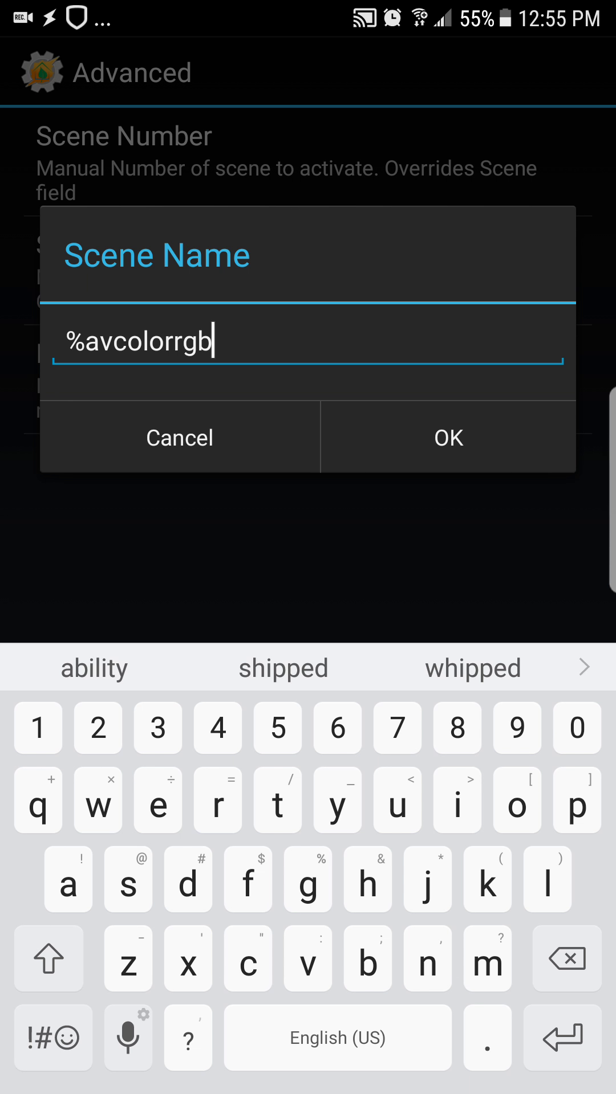
click(448, 437)
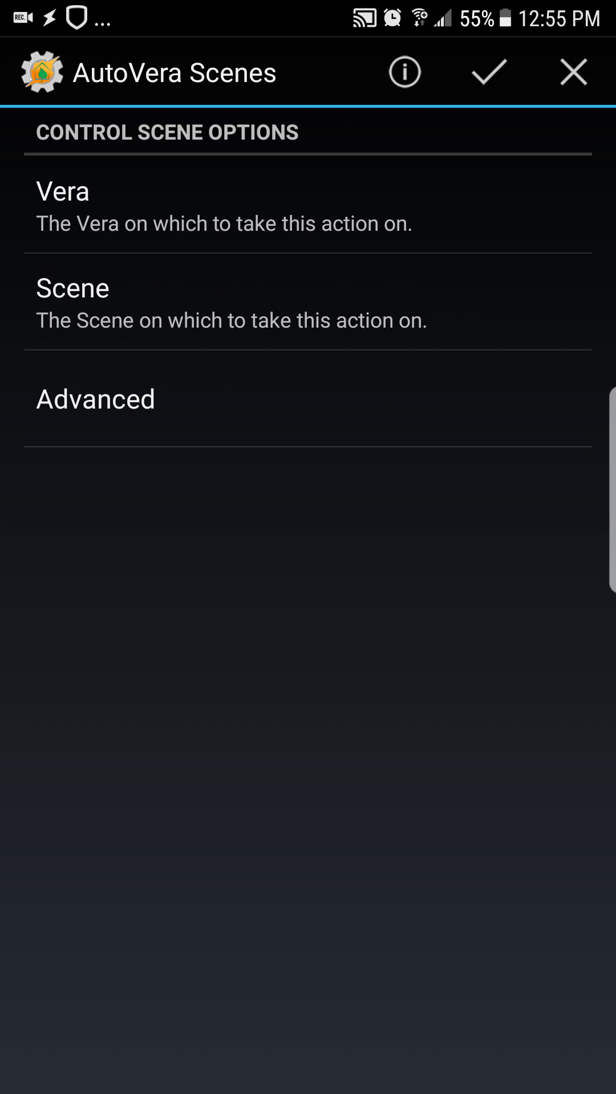
click(487, 72)
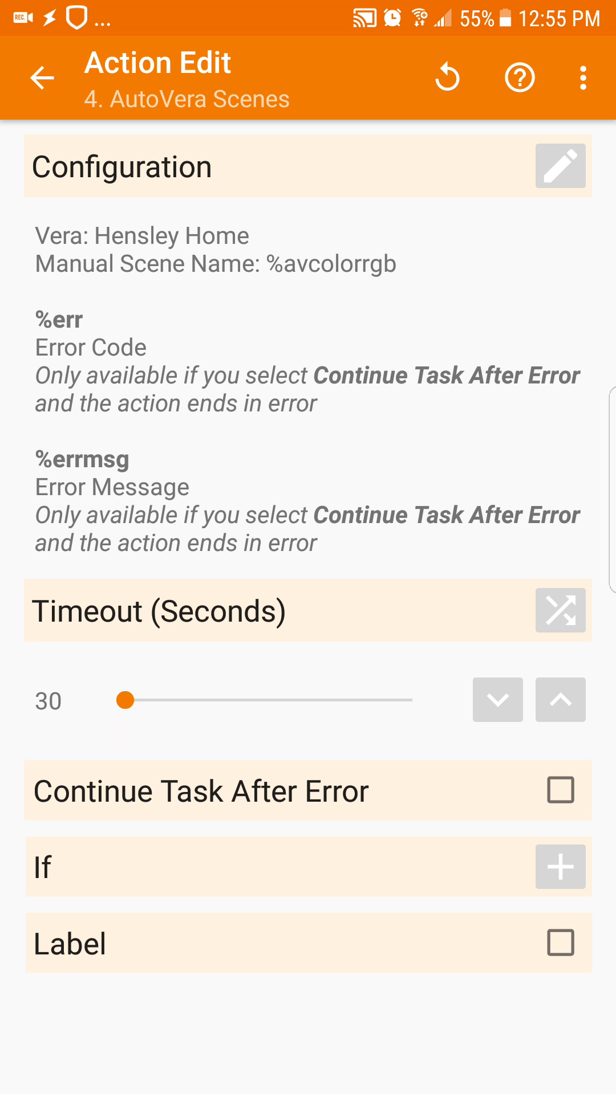
click(41, 78)
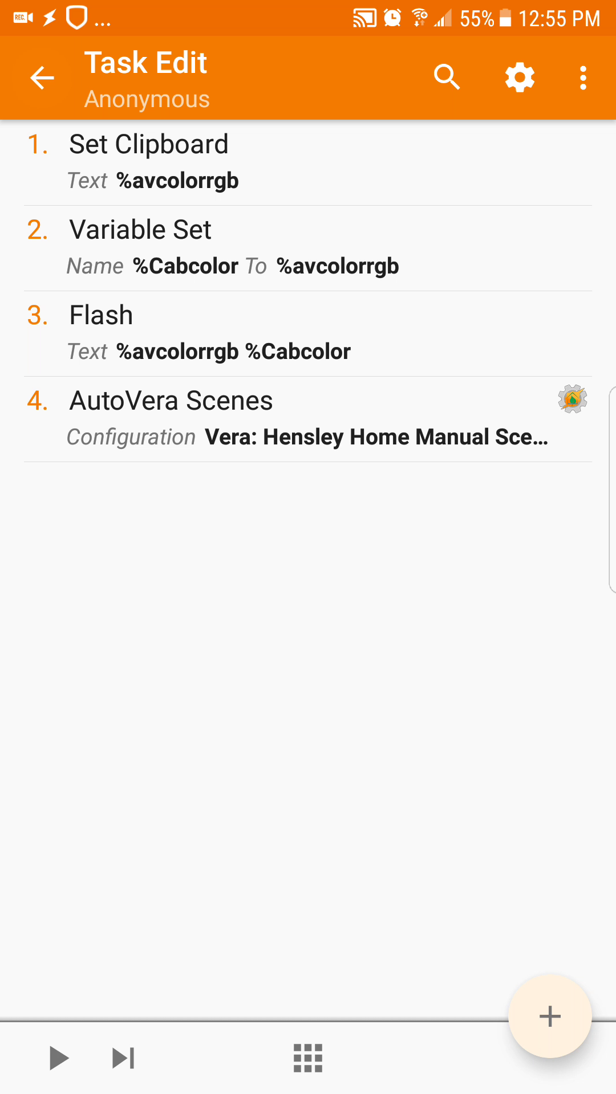
click(43, 78)
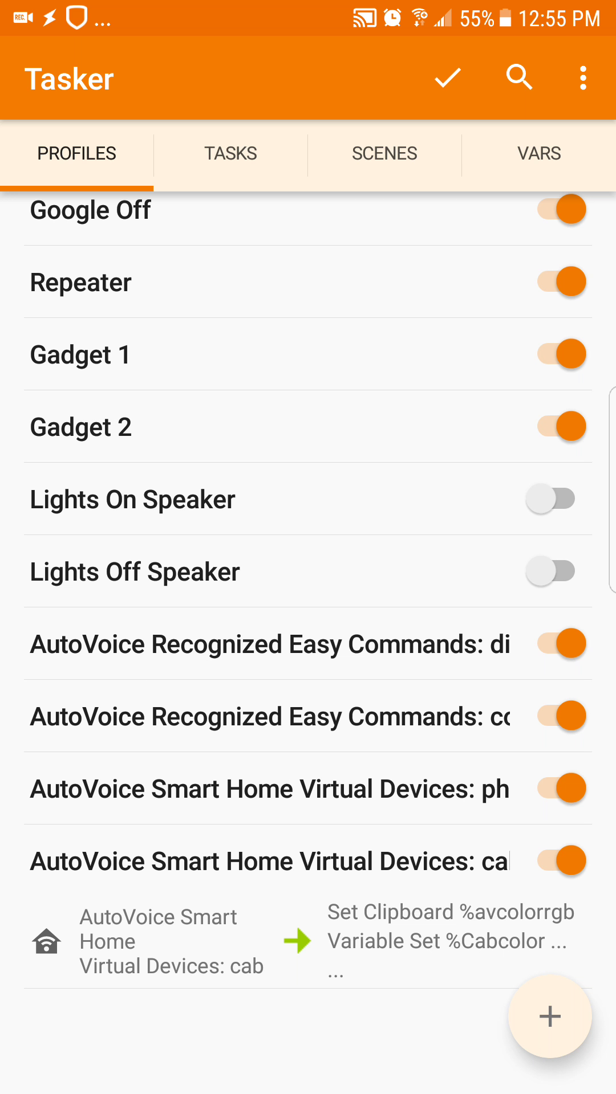
click(446, 77)
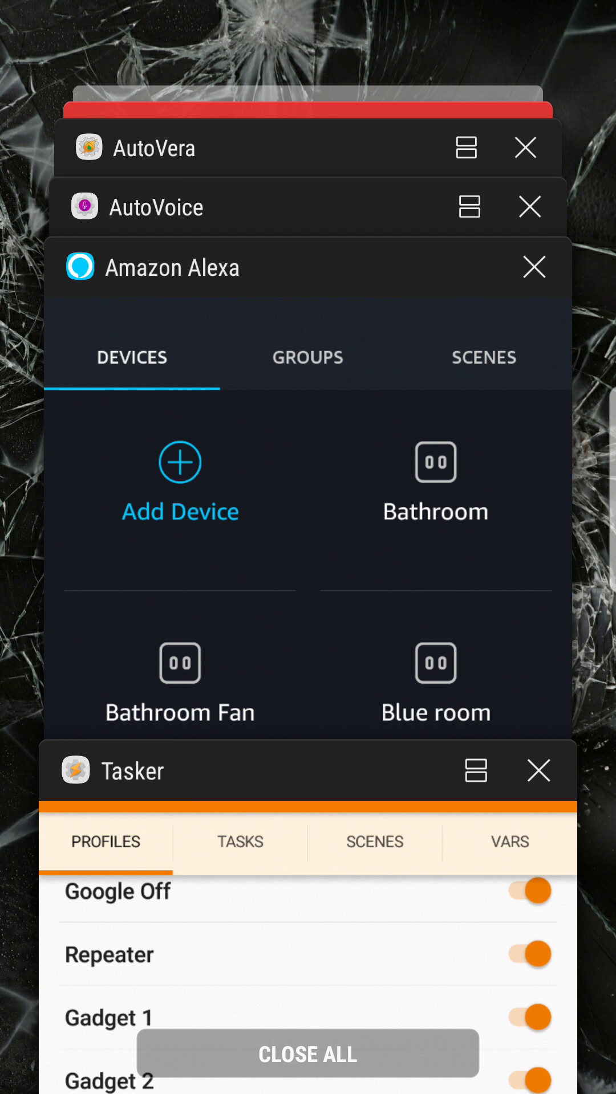
Browse Hensley Home's hex-coded scenes, such as #0000FF - Blue, in AutoVera
click(159, 147)
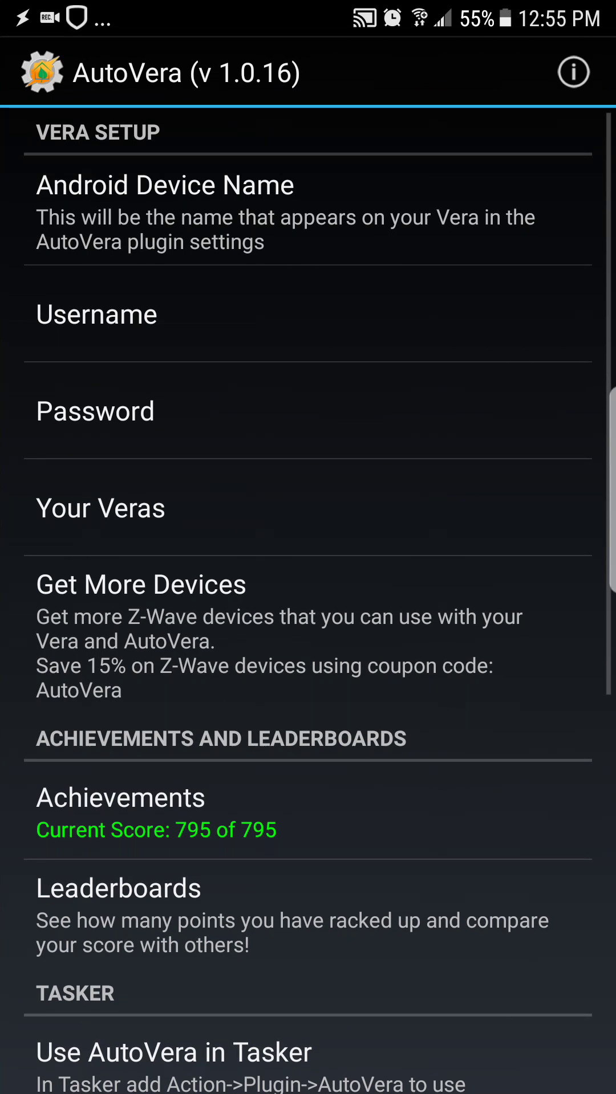
click(100, 507)
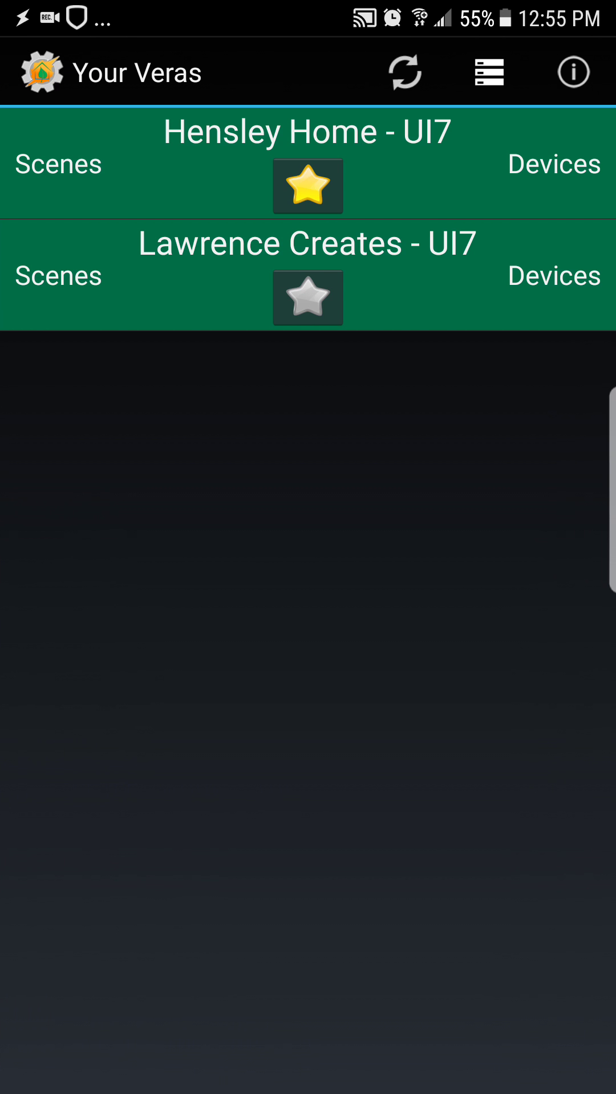
click(57, 164)
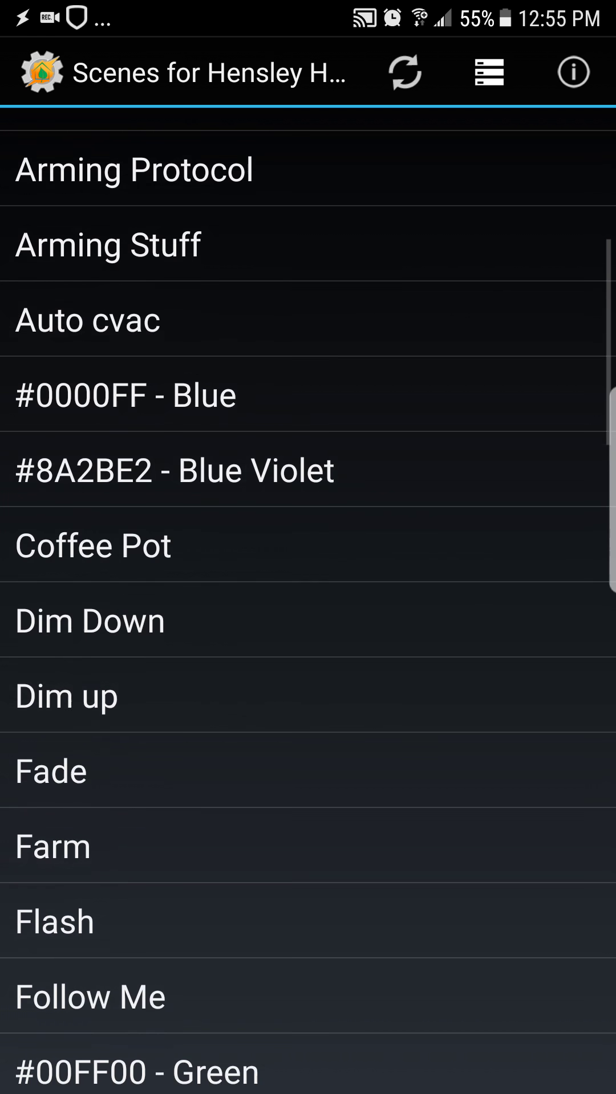
scroll(down, 3)
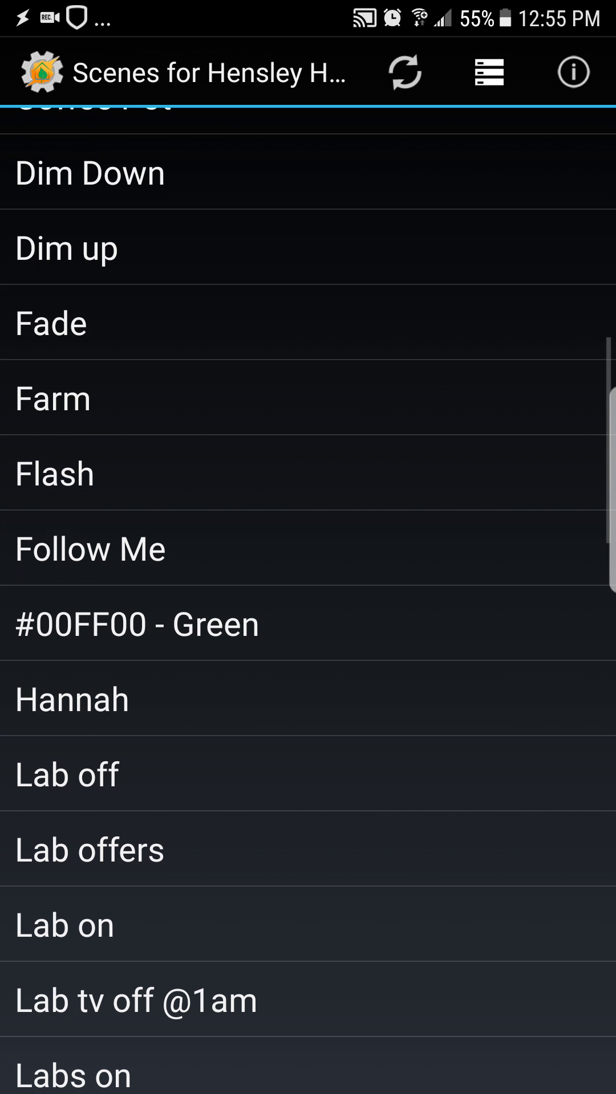
scroll(down, 3)
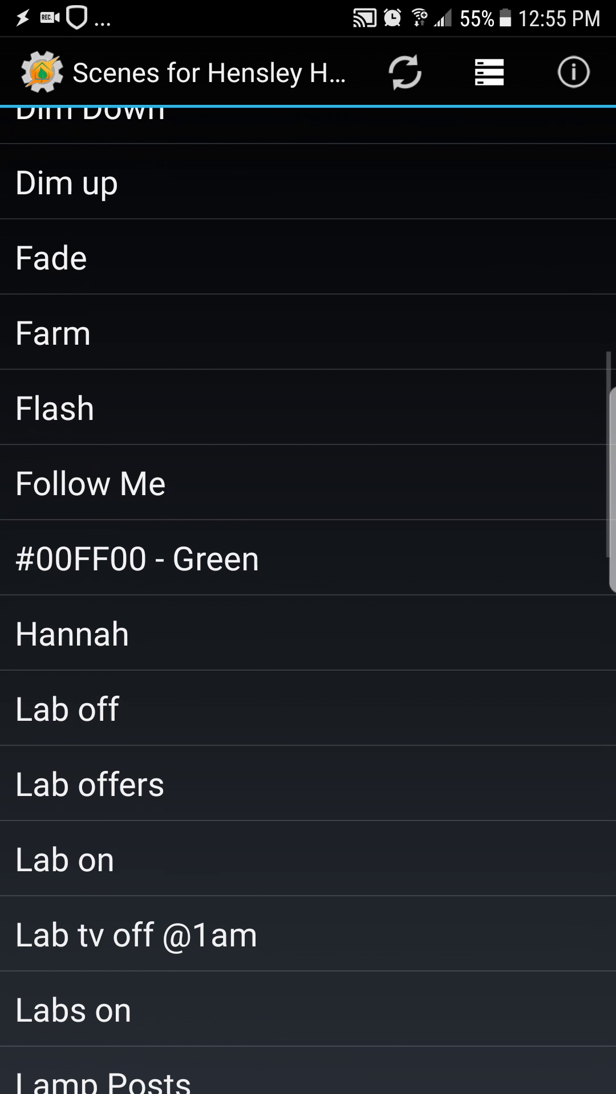
scroll(down, 3)
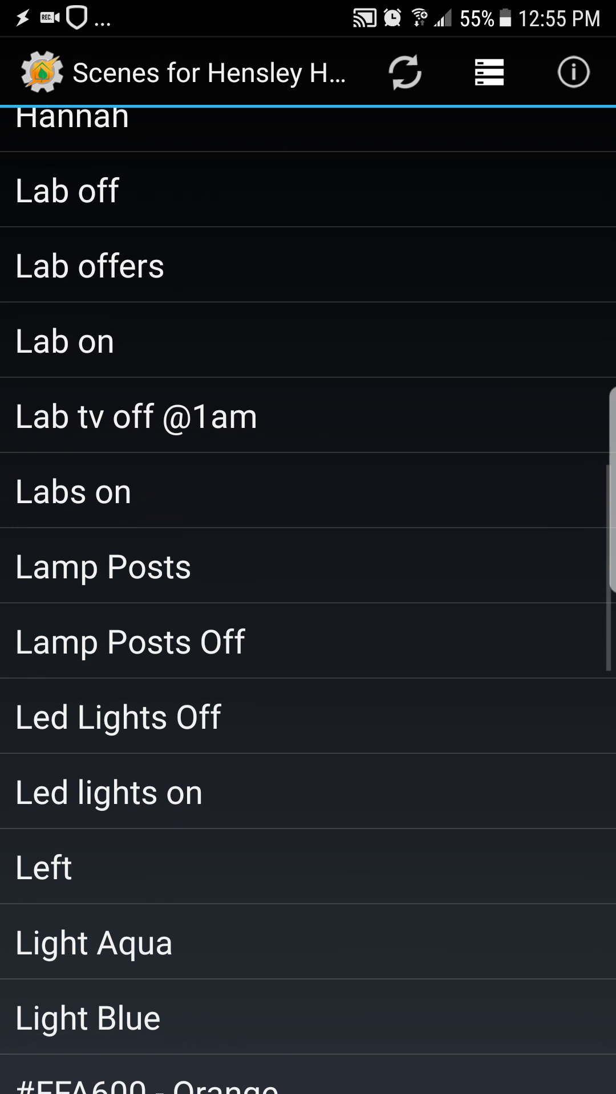
scroll(down, 3)
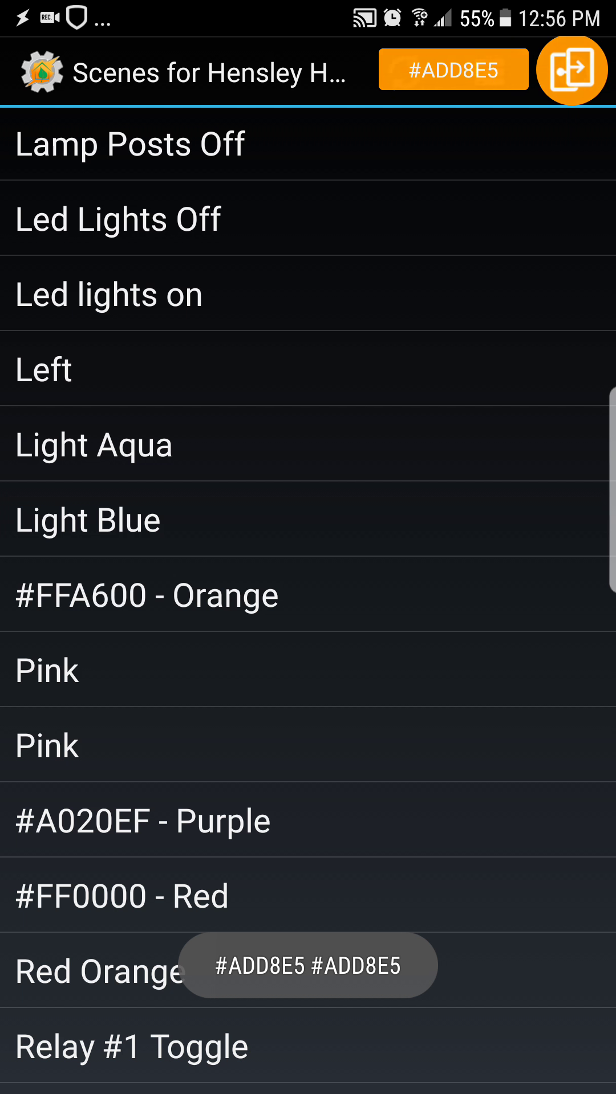
Rename the Light Blue scene to '#ADD8E5 - Light Blue' and scroll the list
click(88, 519)
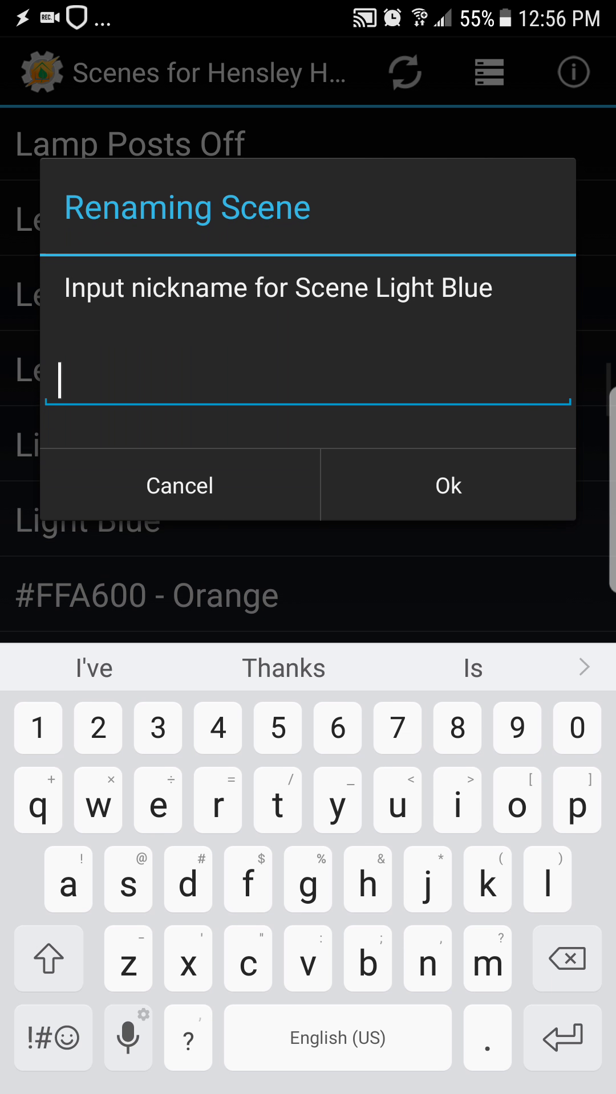
click(66, 384)
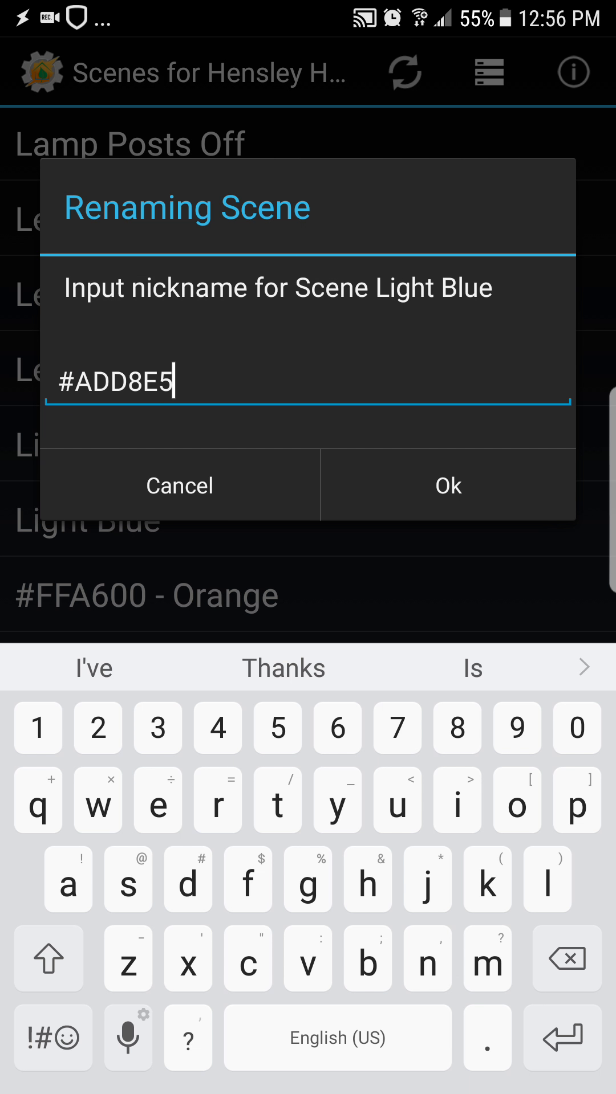
click(447, 485)
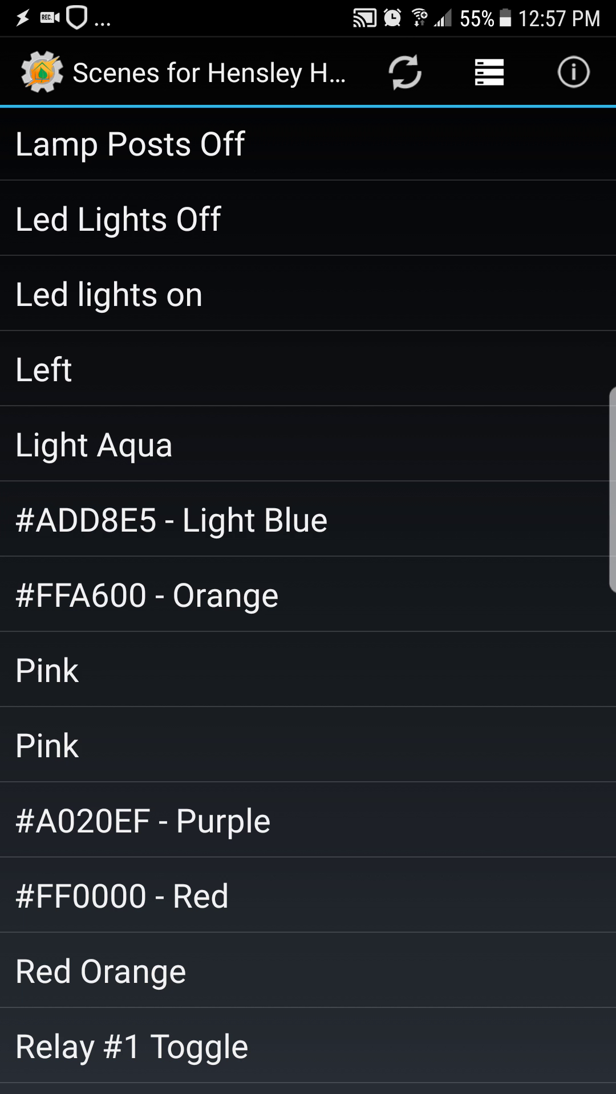
scroll(down, 3)
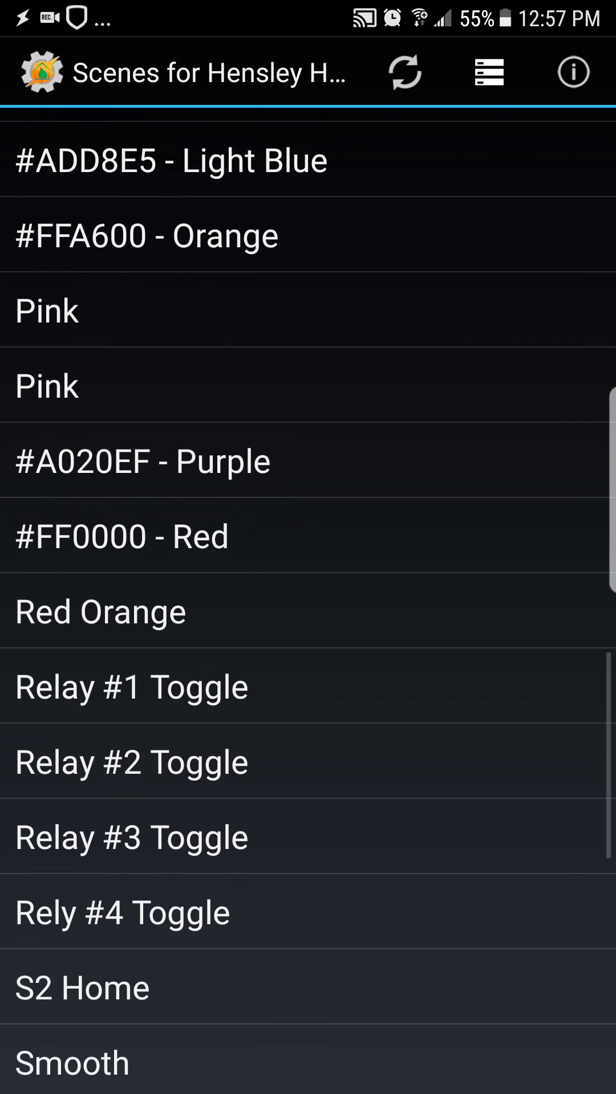
scroll(down, 3)
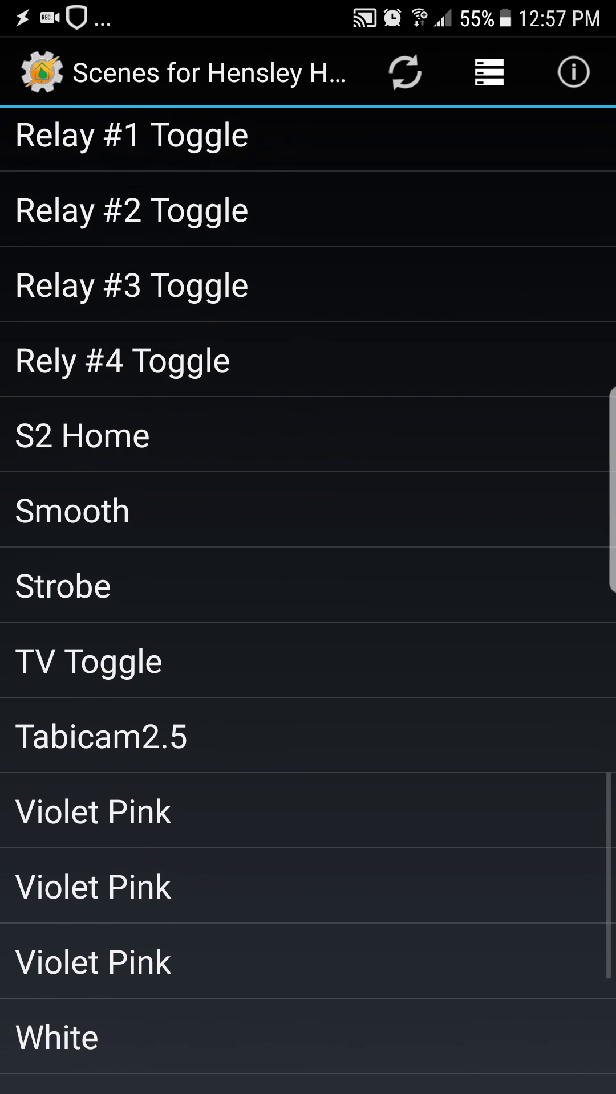